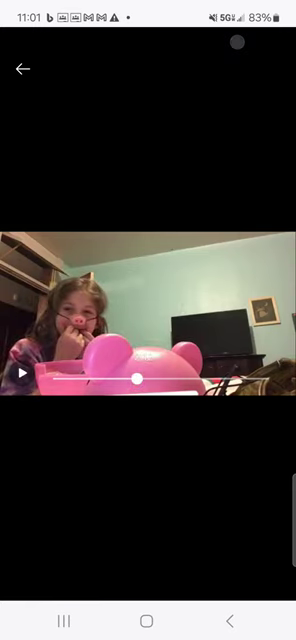
# Step: Resume playback of the home video of the child with the pink toy
pyautogui.click(20, 372)
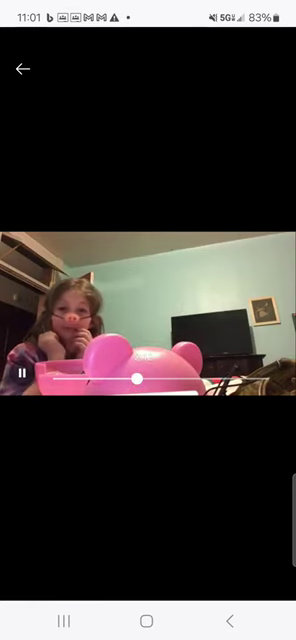